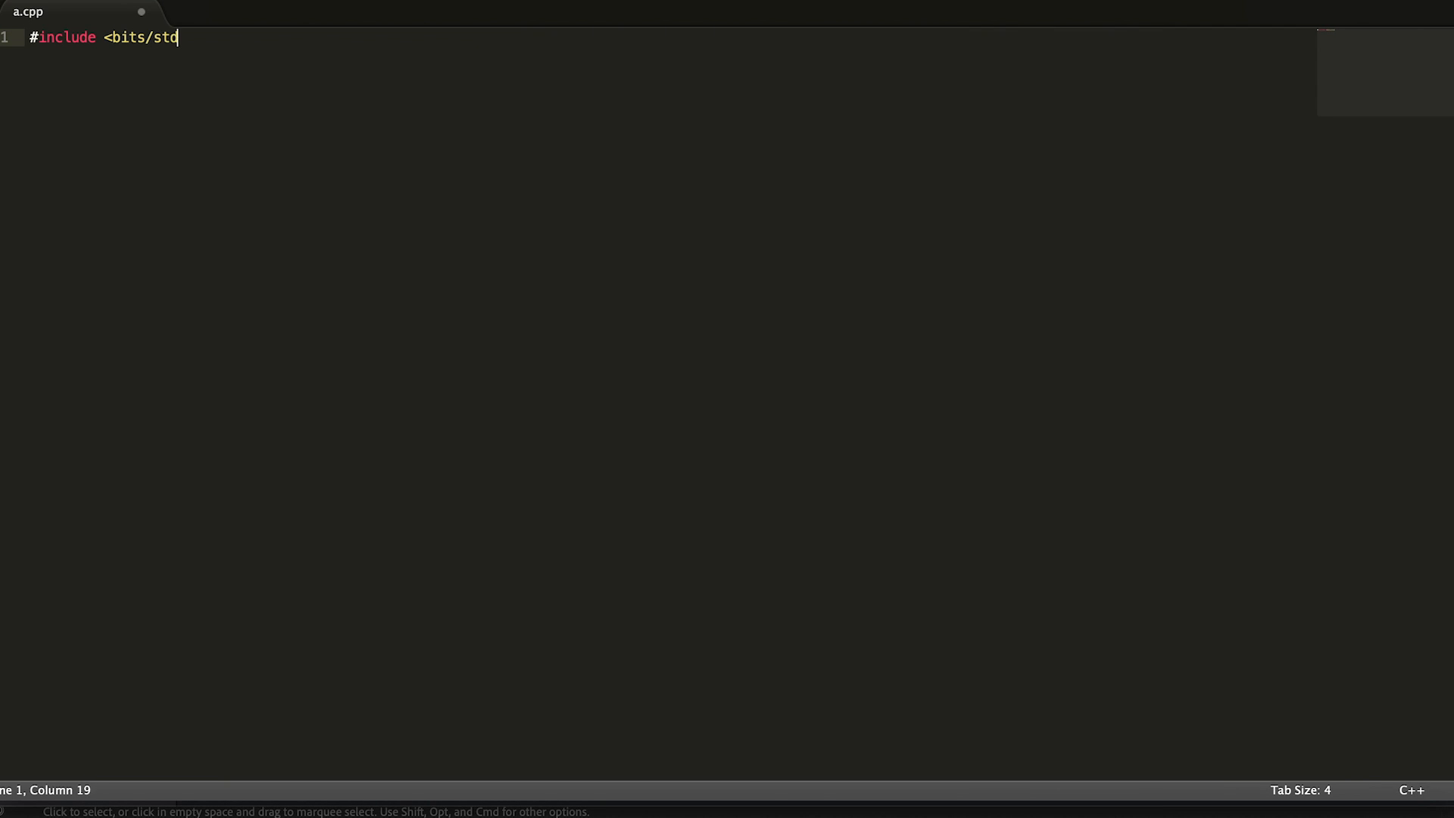
Write a.cpp with bits/stdc++.h, a hello world printf, and a cout<<a<<endl line
{"action": "type", "text": "c++.h>"}
{"action": "type", "text": "pri"}
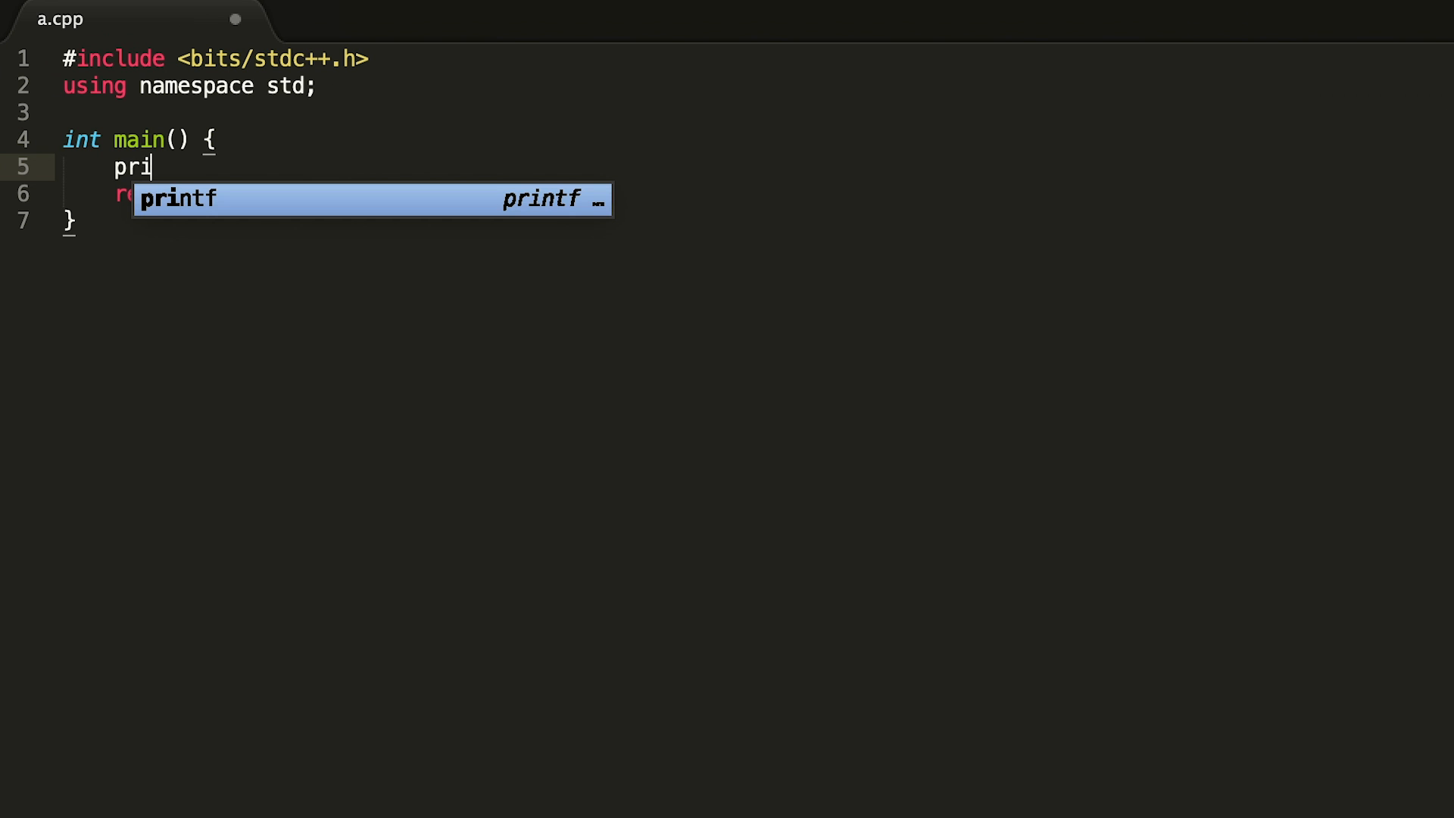
{"action": "type", "text": "ntf(\"hello world\""}
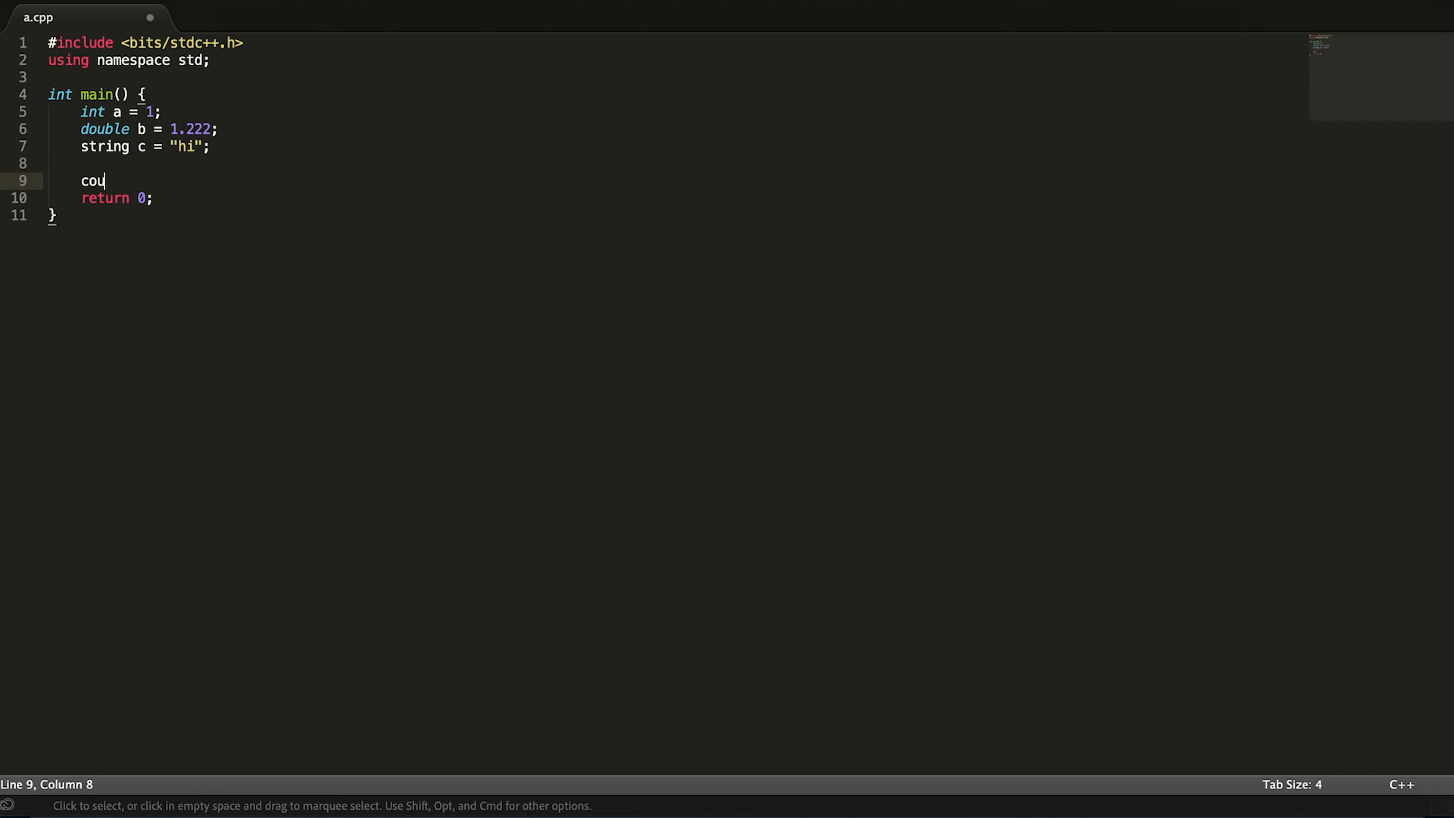
{"action": "type", "text": "t<<a<<endl;"}
{"action": "type", "text": "cout<<c<<endl;"}
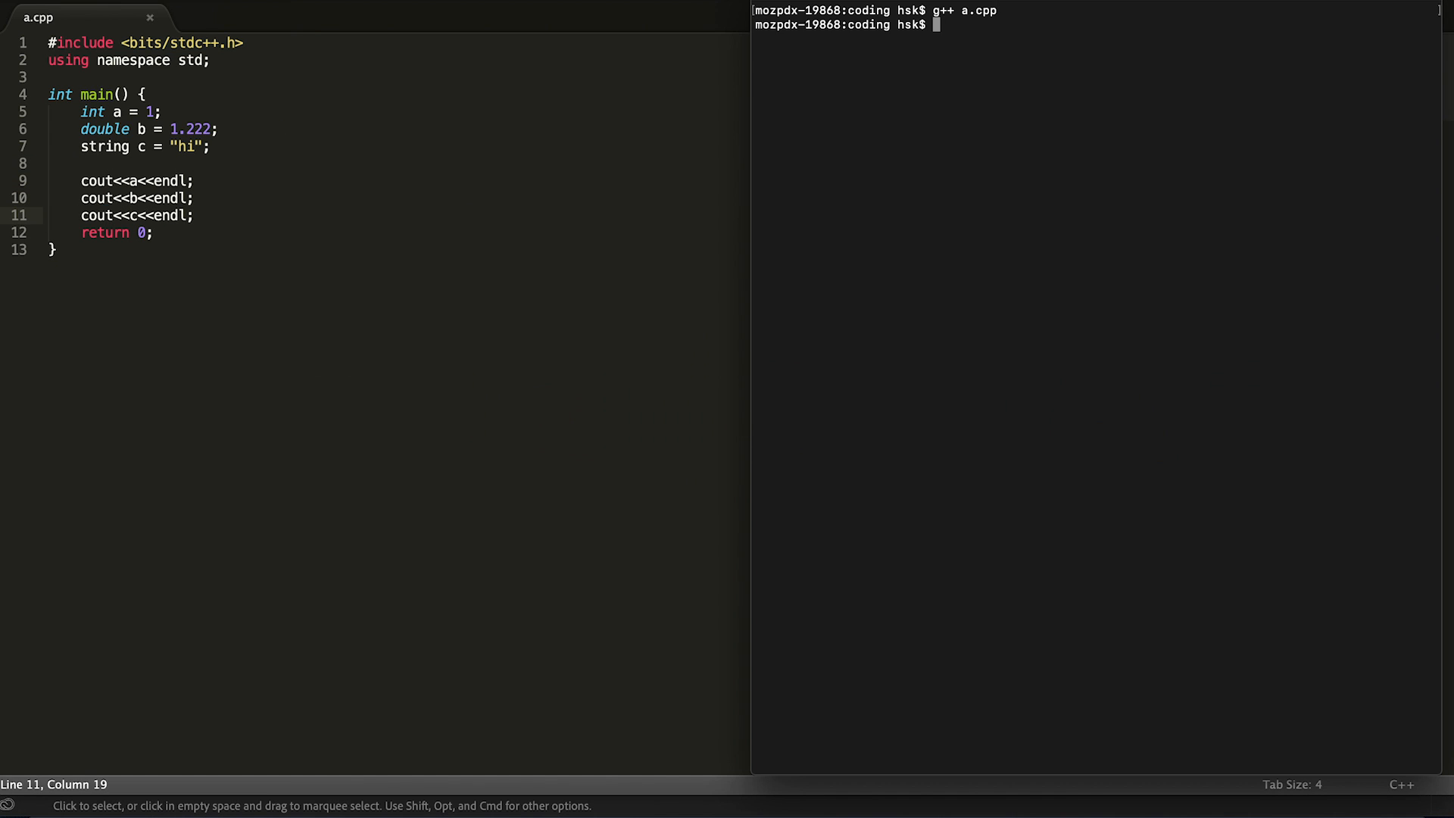
Run ./a.out, reassign c to "hello", then start a takeInput() function for array input
{"action": "type", "text": "./a.out"}
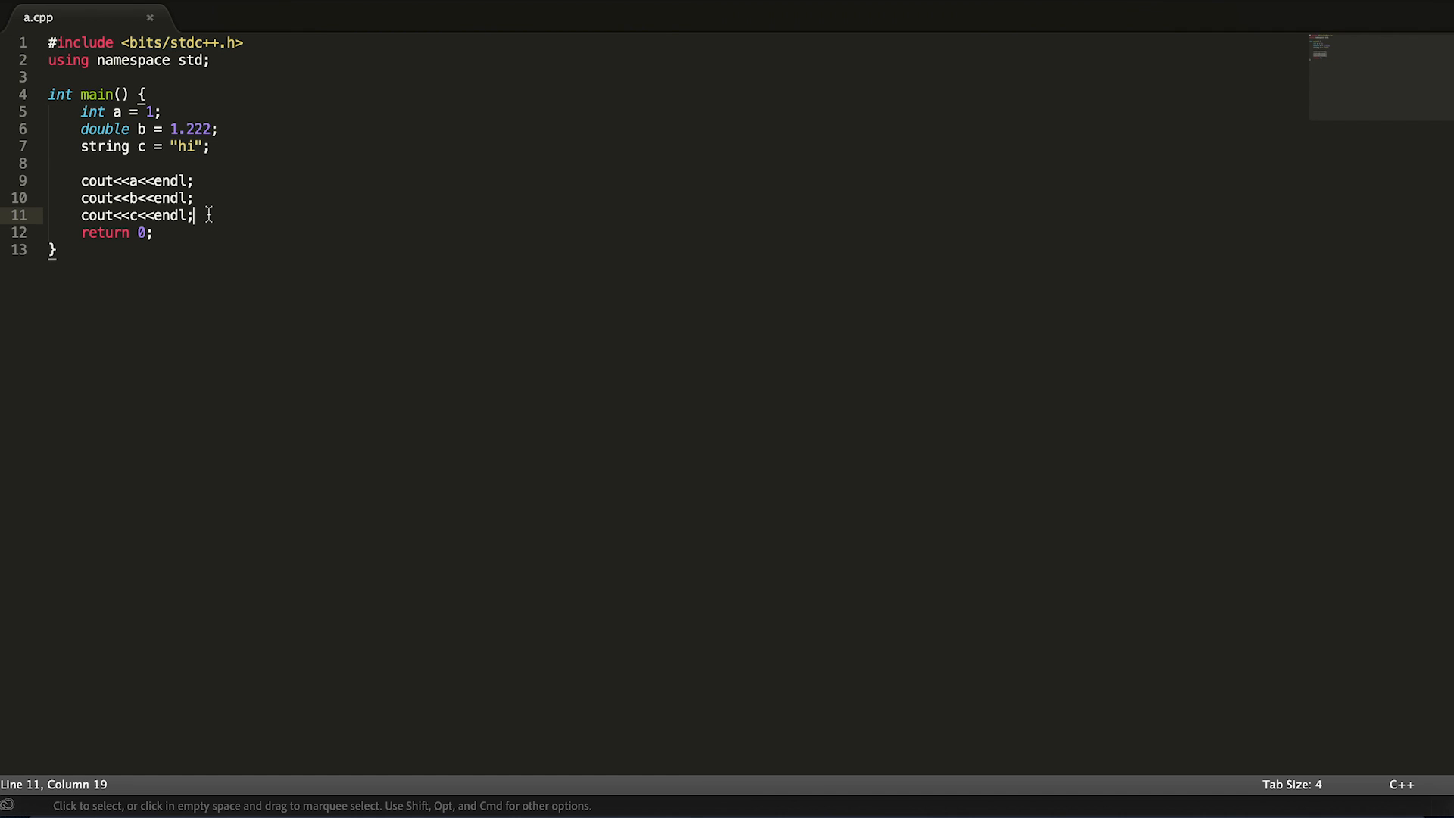
{"action": "type", "text": "c = \"hell\""}
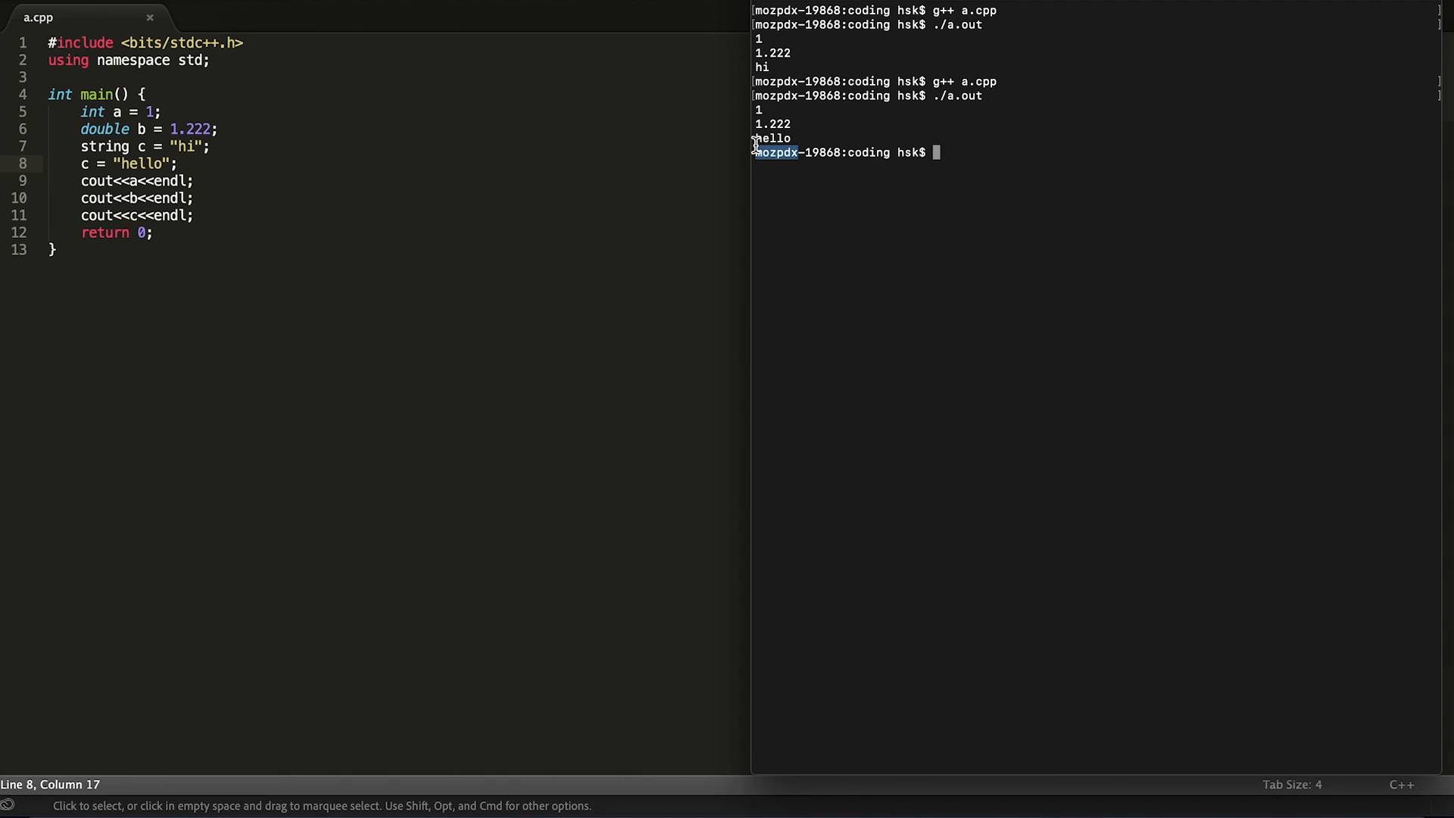
{"action": "double_click", "coordinate": [773, 137]}
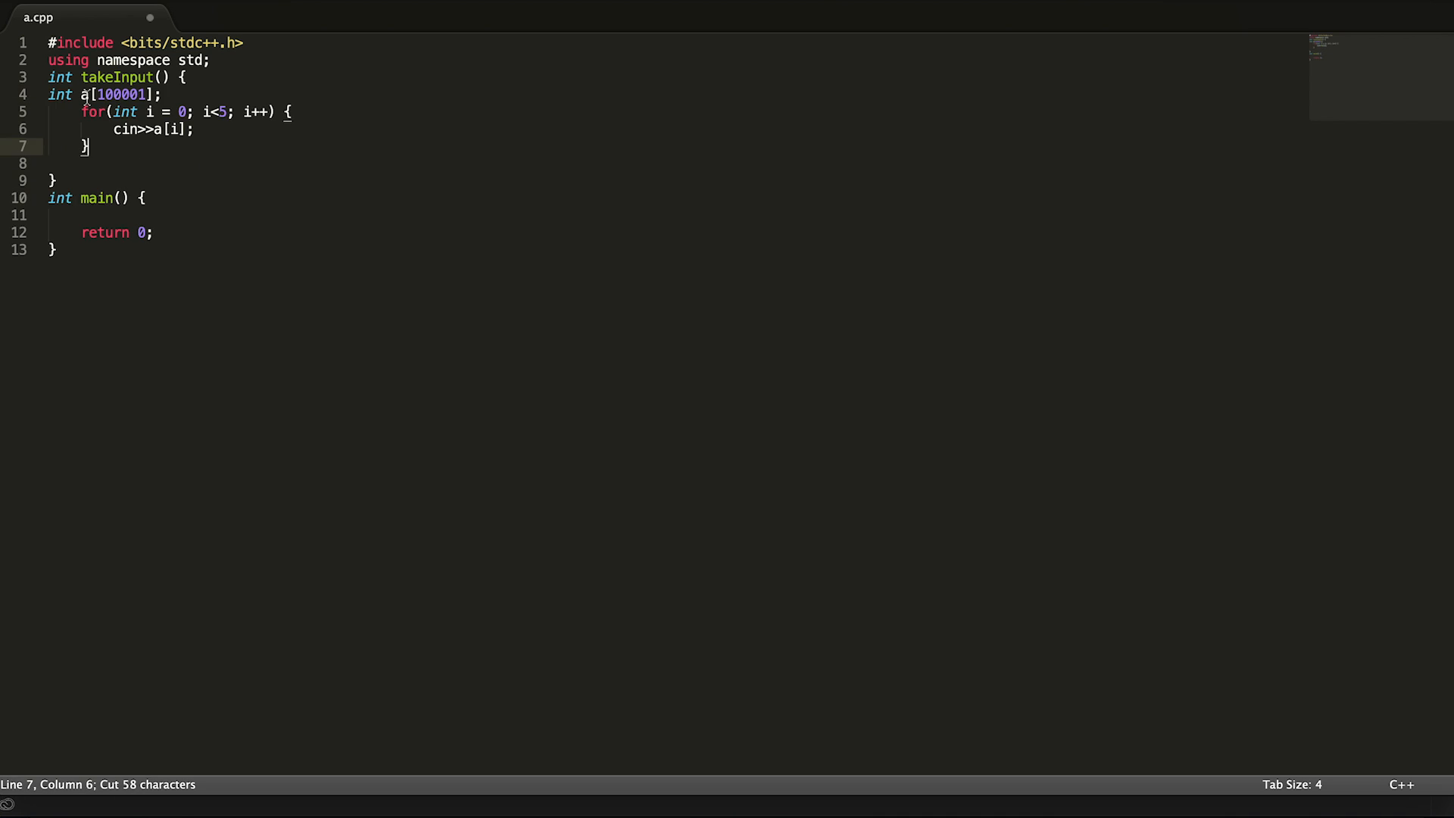
{"action": "type", "text": "takeInput()"}
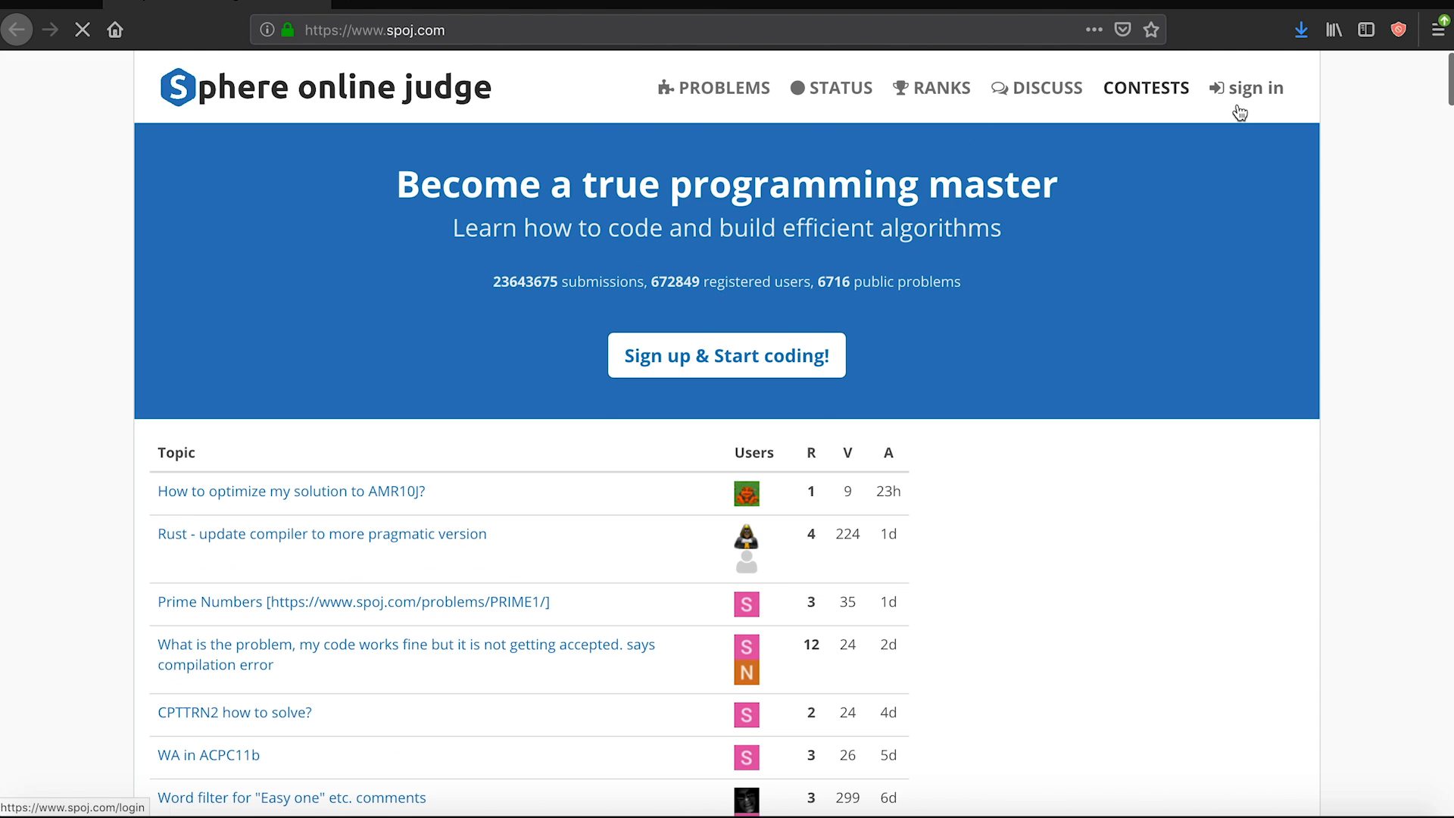
Sign in to SPOJ and read the Trending GCD (Hard) problem's input description
{"action": "left_click", "coordinate": [1253, 88]}
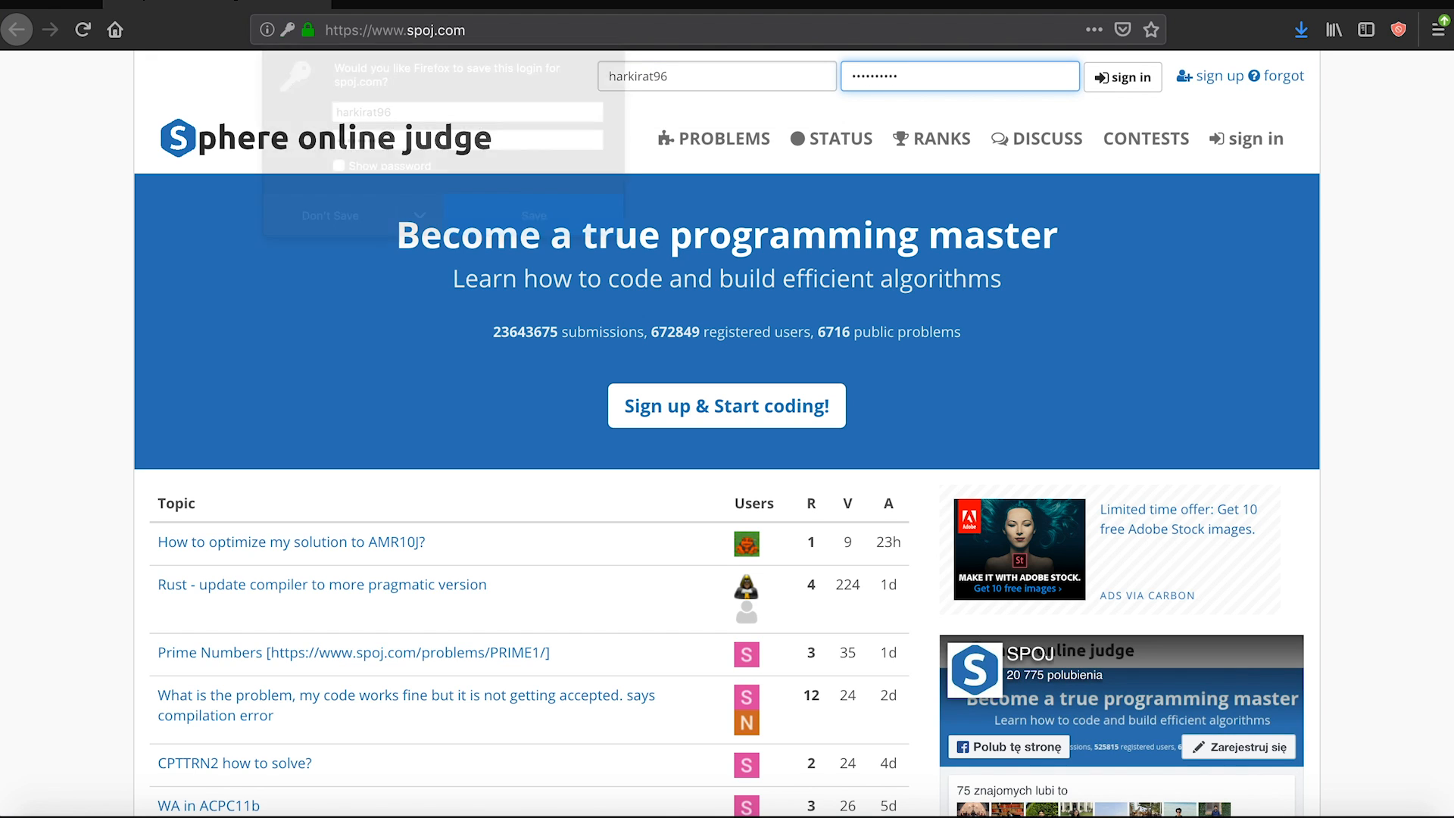
{"action": "scroll", "scroll_direction": "down", "scroll_amount": 3}
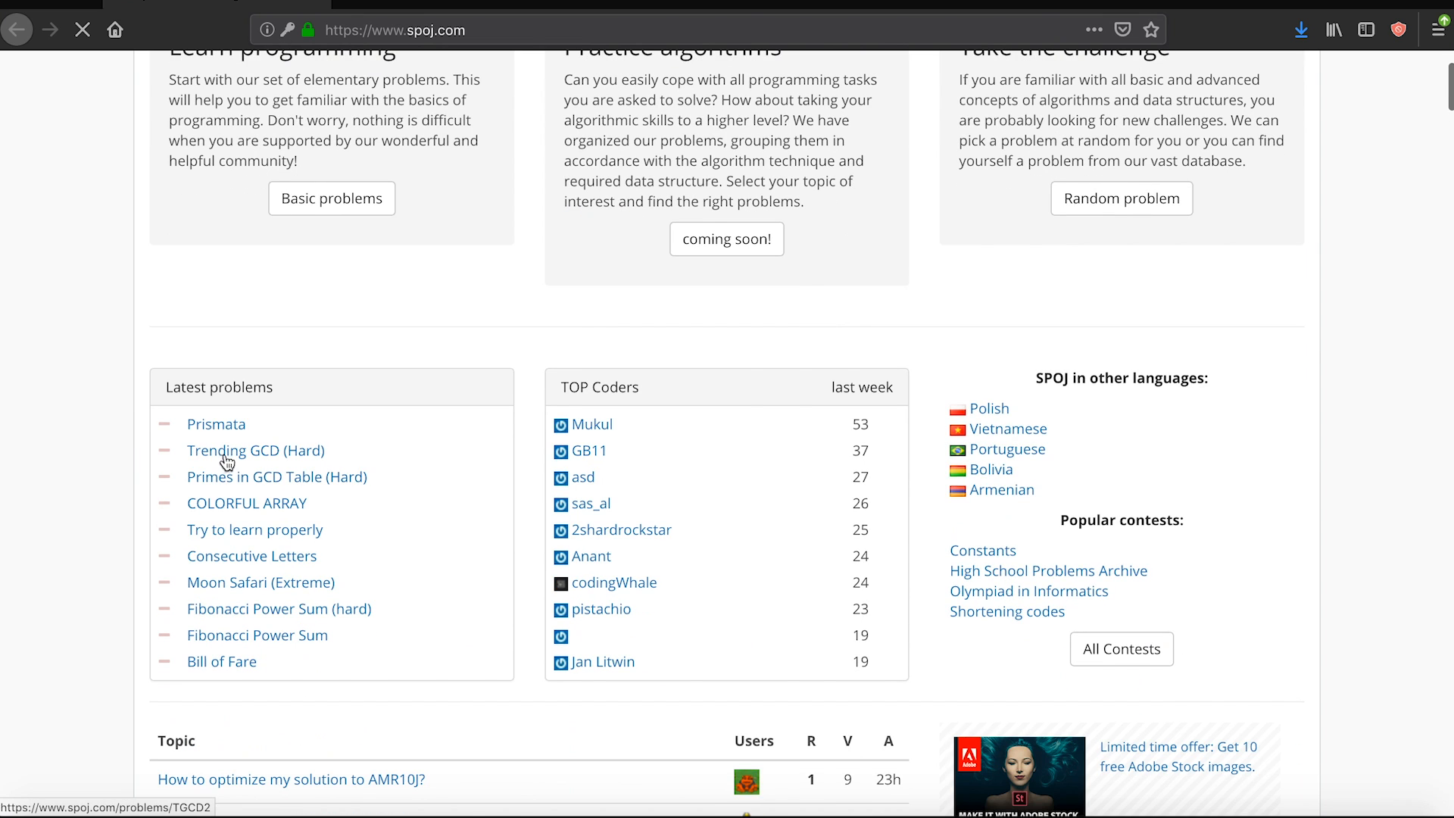
{"action": "left_click", "coordinate": [255, 452]}
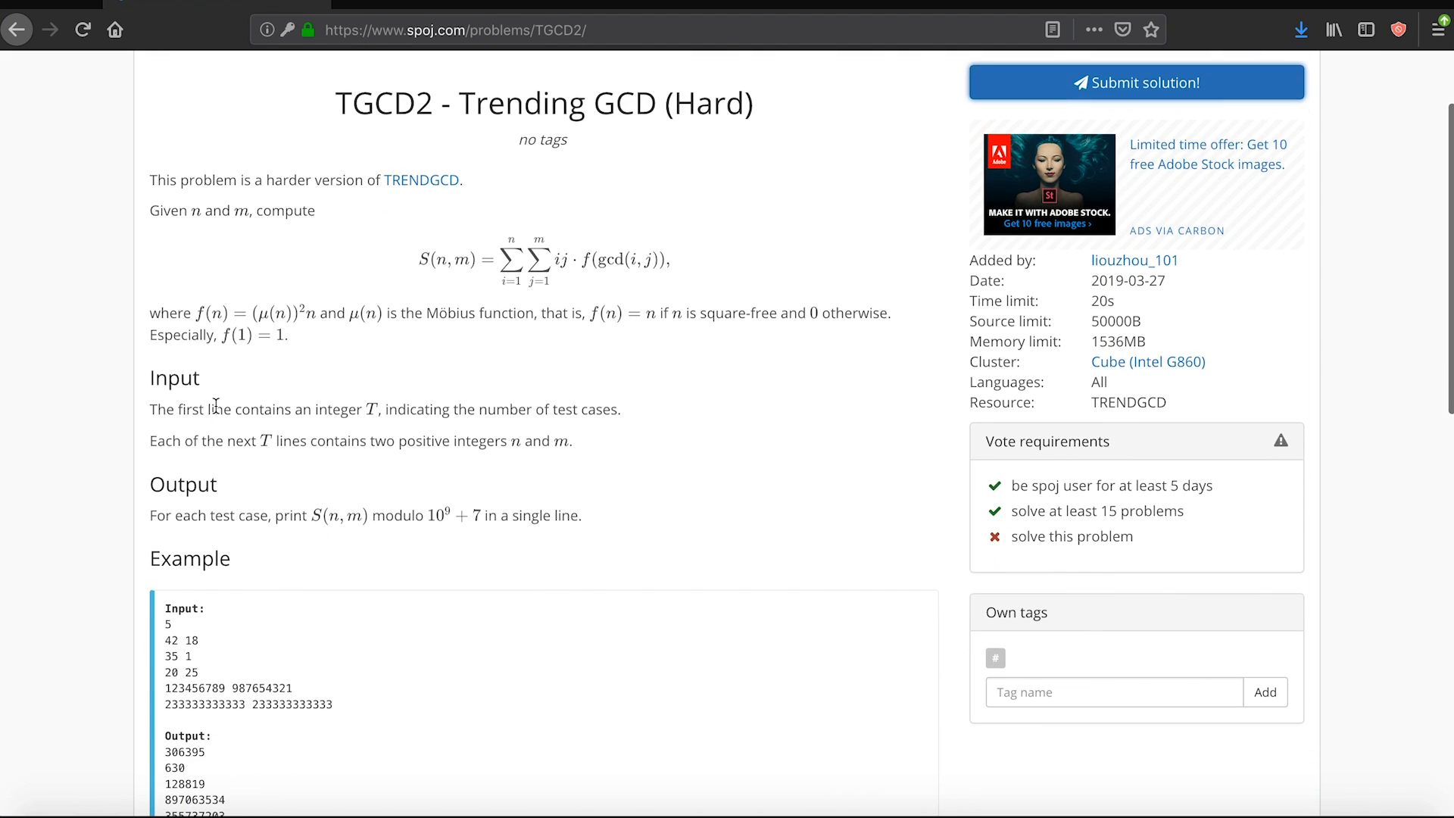
{"action": "double_click", "coordinate": [183, 483]}
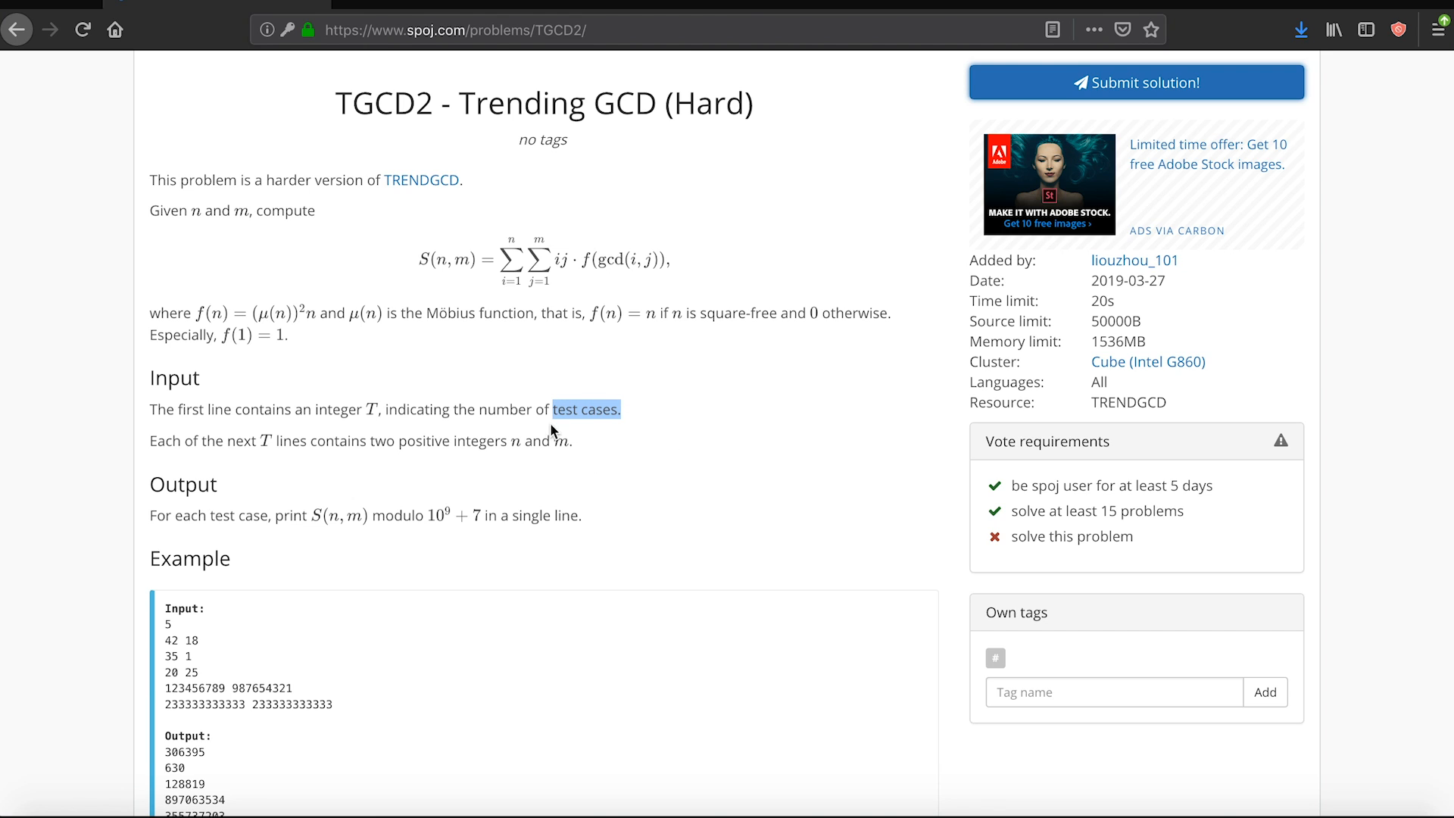
Submit the Life, the Universe, and Everything solution for judging
{"action": "left_click", "coordinate": [1135, 82]}
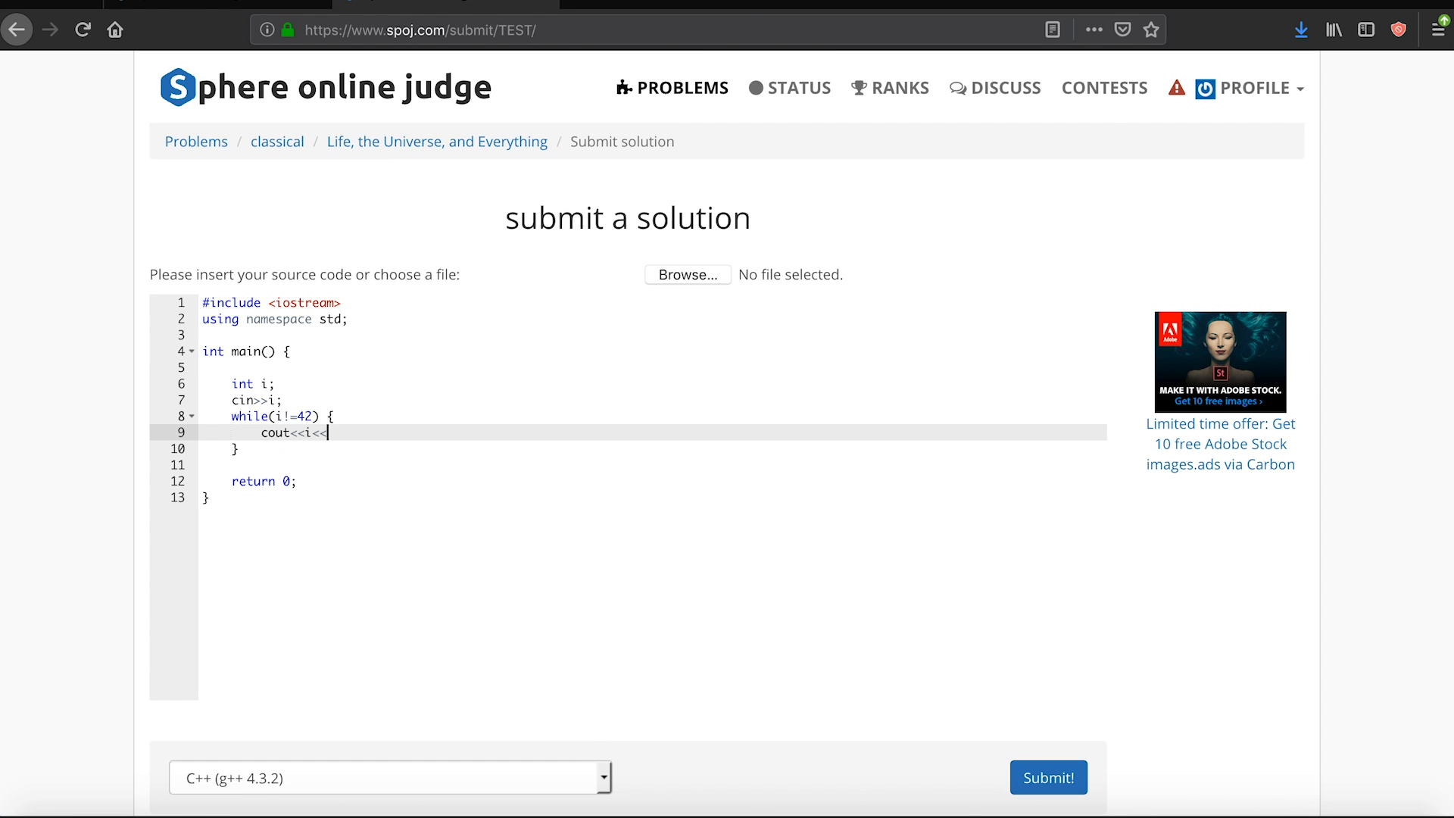
{"action": "left_click", "coordinate": [1048, 777]}
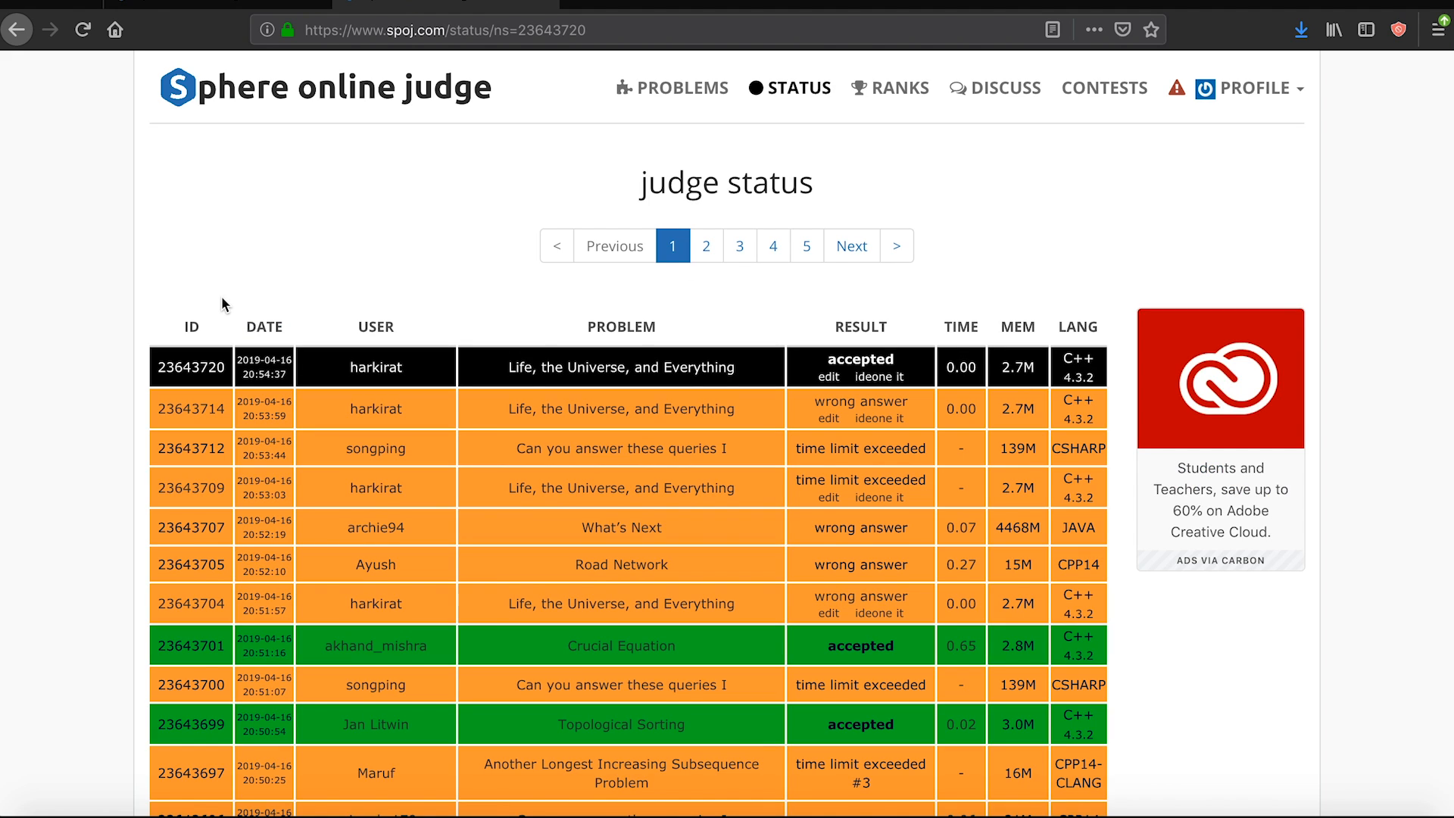
{"action": "mouse_move", "coordinate": [1072, 271]}
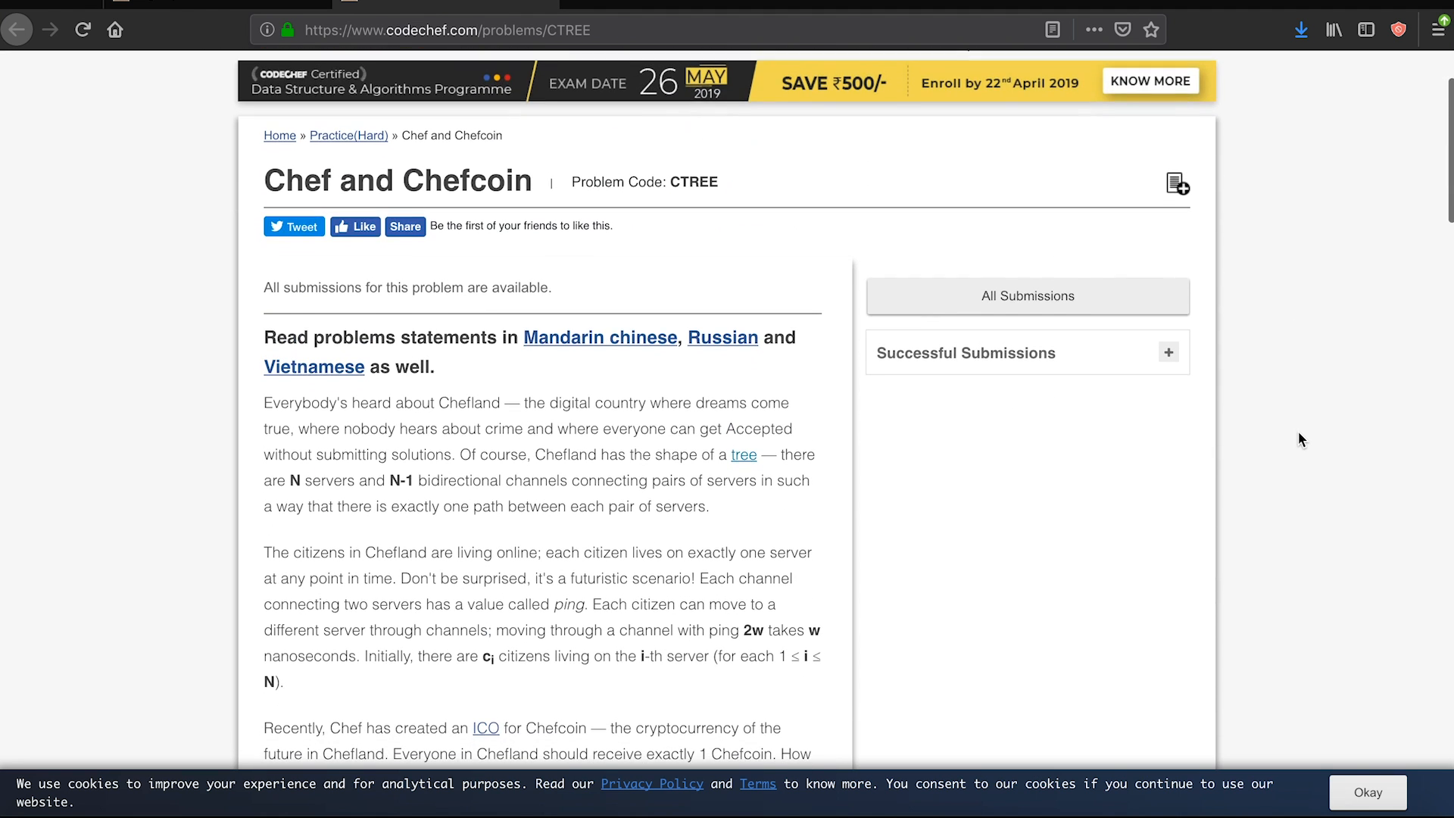
Highlight the word 'tree' describing the servers in the Chef and Chefcoin statement
{"action": "left_click_drag", "start_coordinate": [713, 453], "coordinate": [756, 453]}
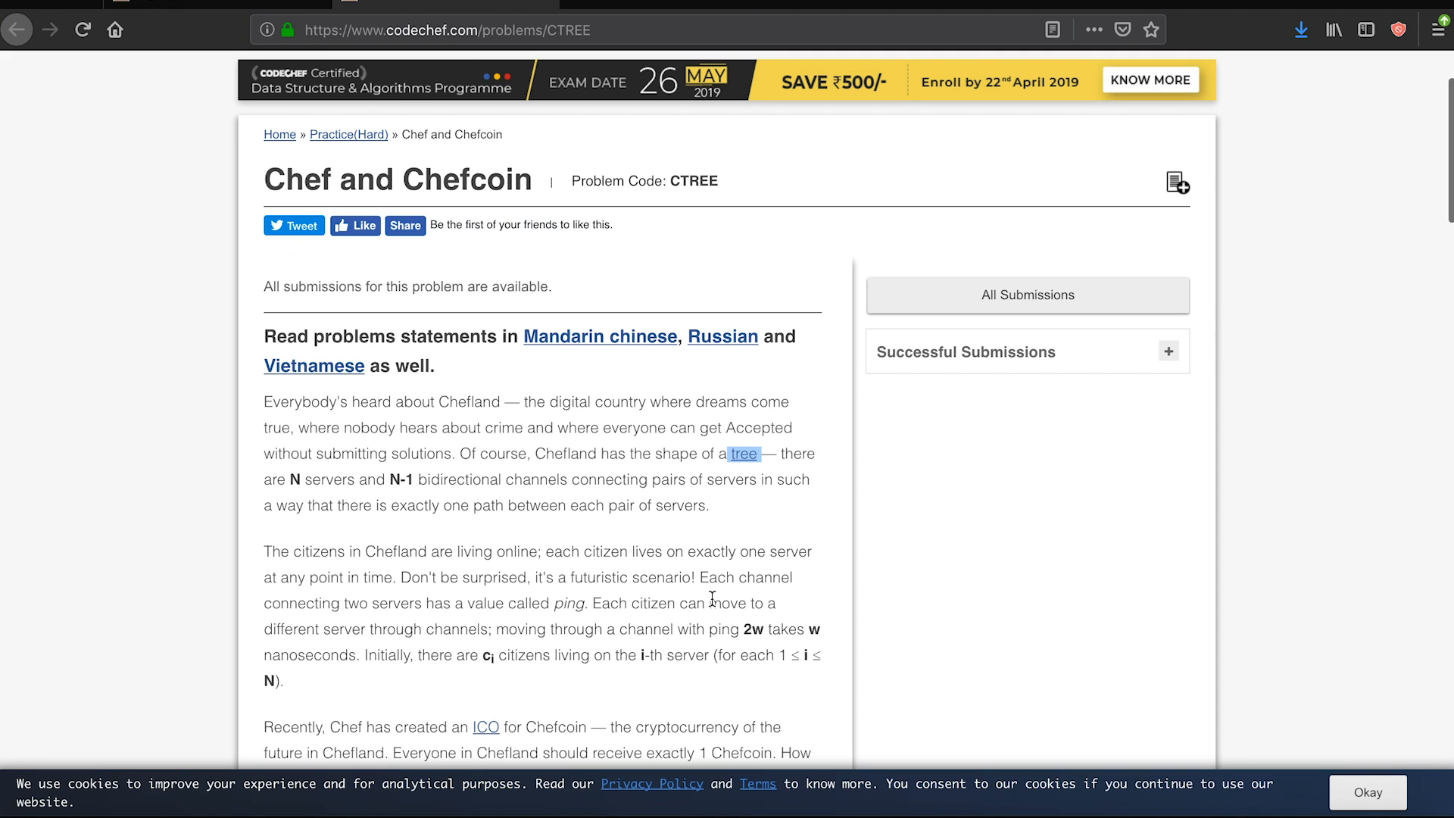
{"action": "left_click", "coordinate": [742, 453]}
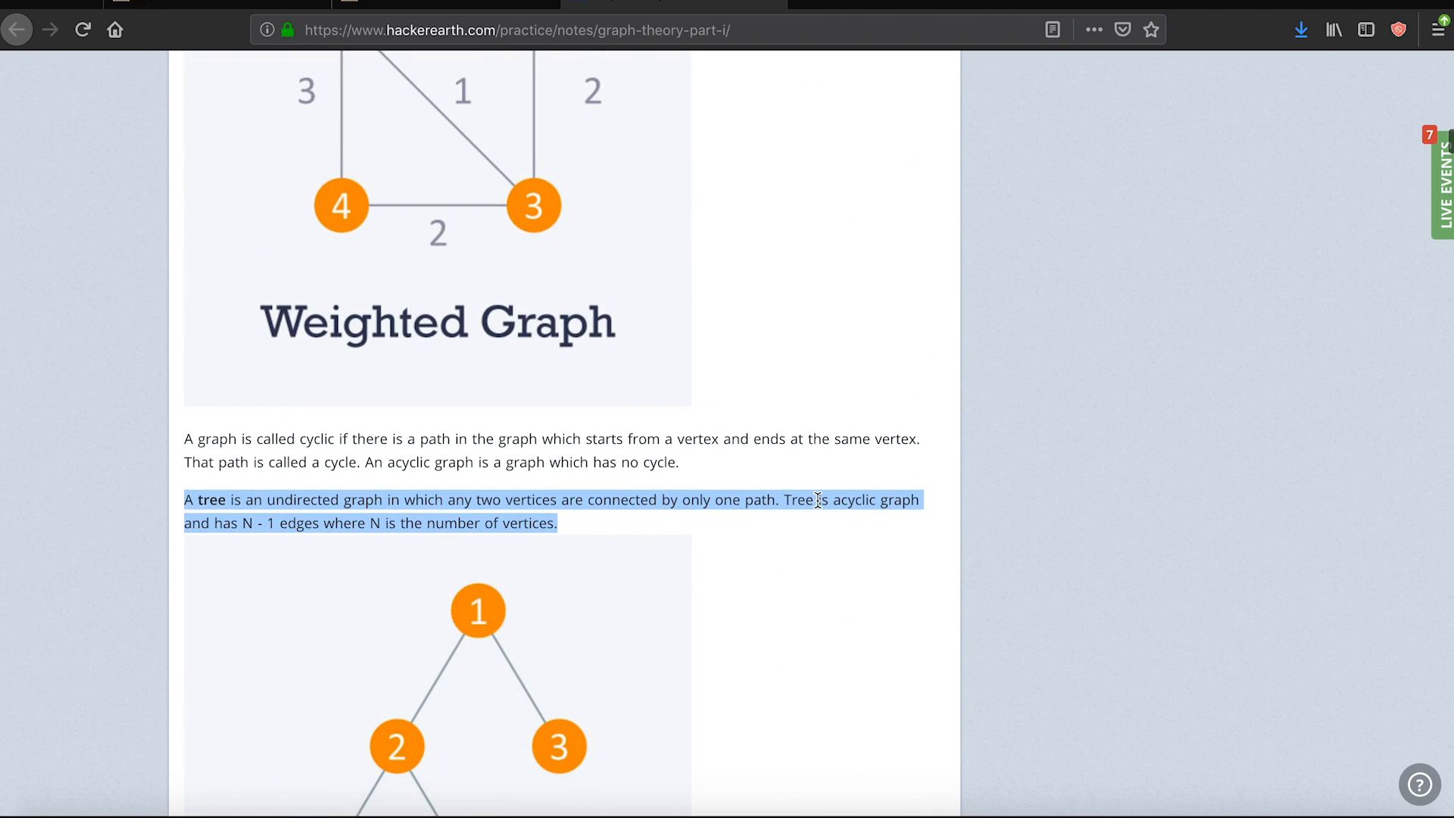
Highlight the note that a tree is acyclic with N - 1 edges
{"action": "left_click", "coordinate": [781, 498]}
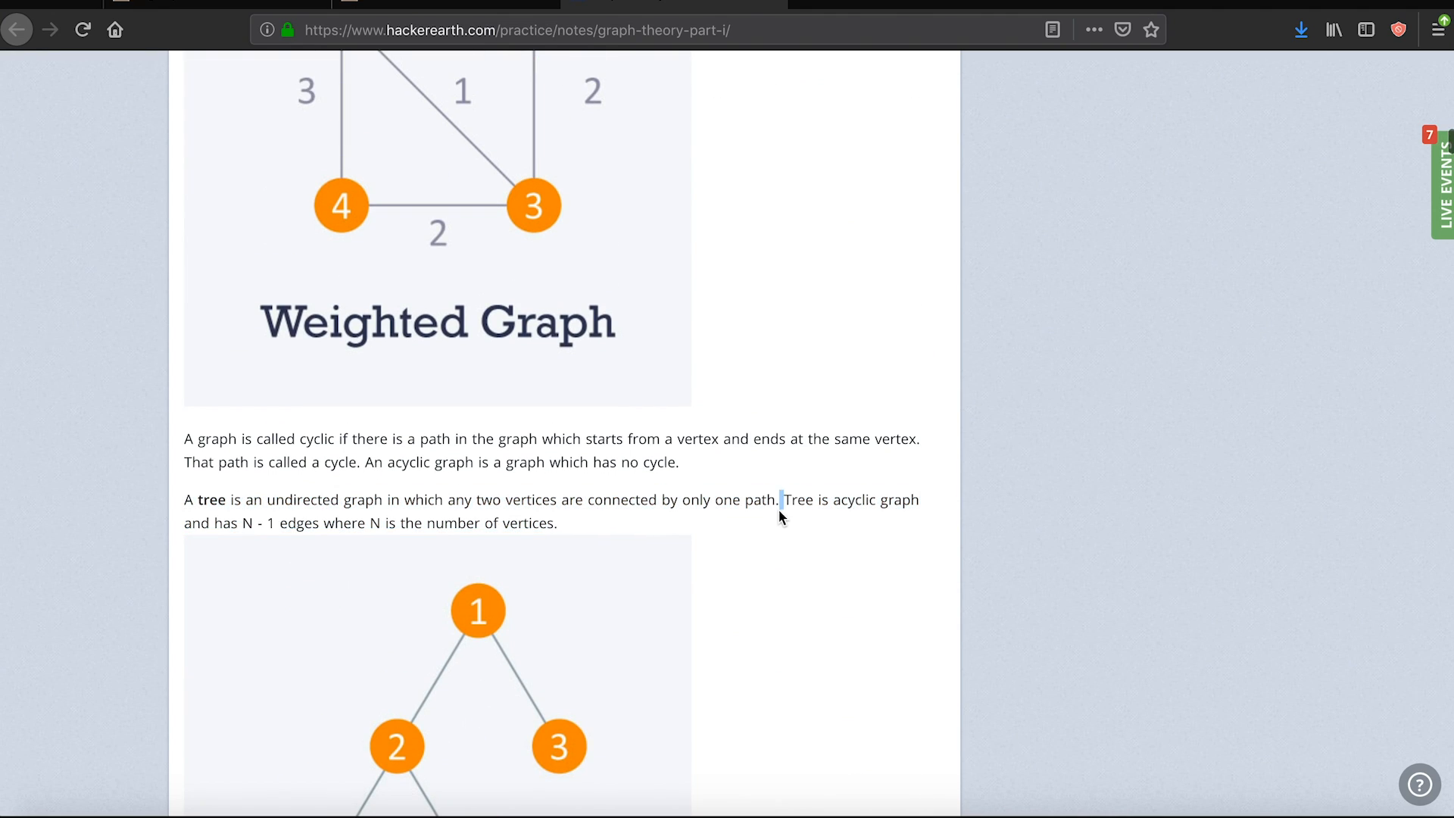
{"action": "left_click_drag", "start_coordinate": [783, 500], "coordinate": [558, 522]}
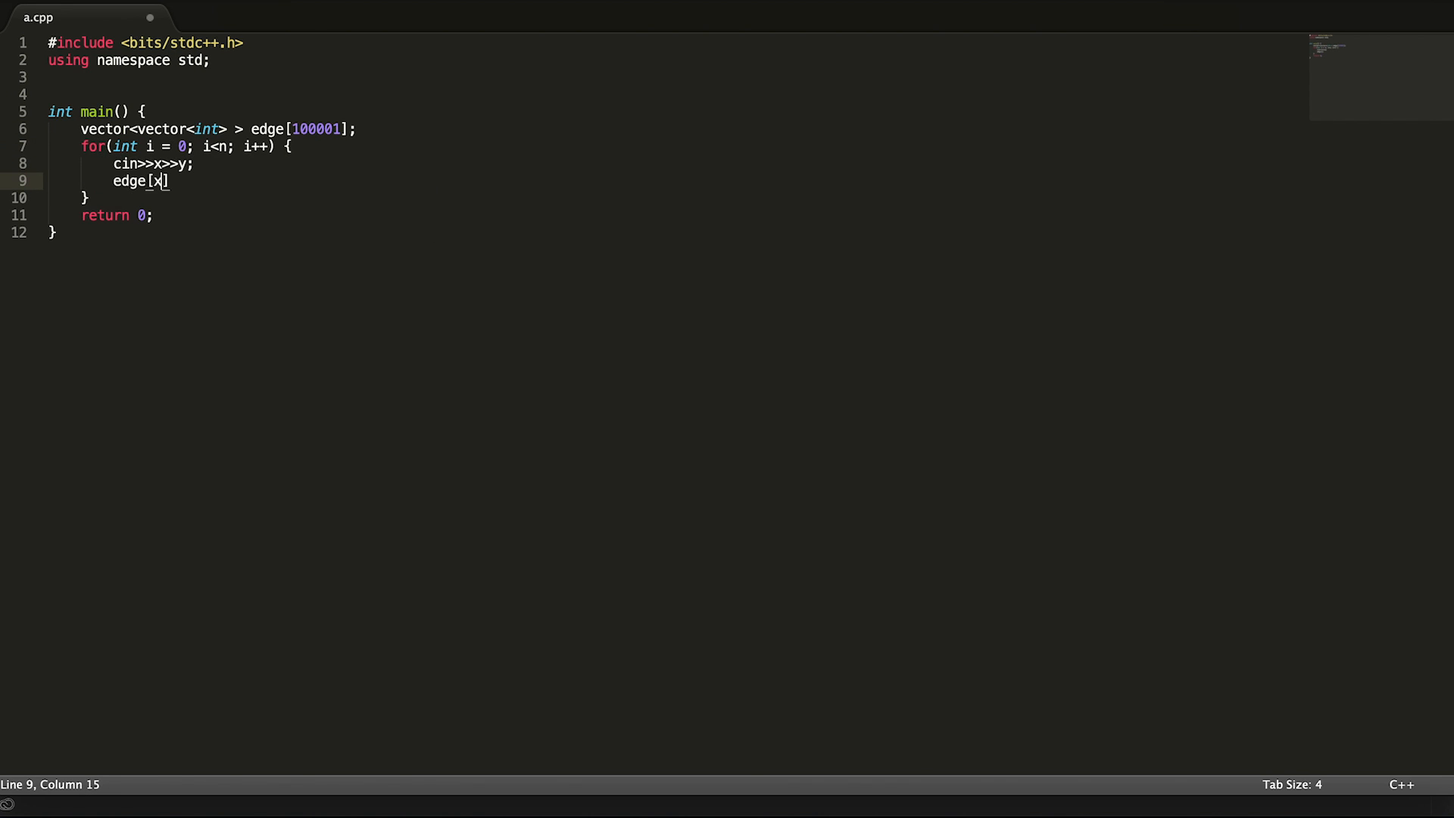
Store each read edge with edge[x].push_back(y) in the adjacency list
{"action": "type", "text": ".push_back(y);"}
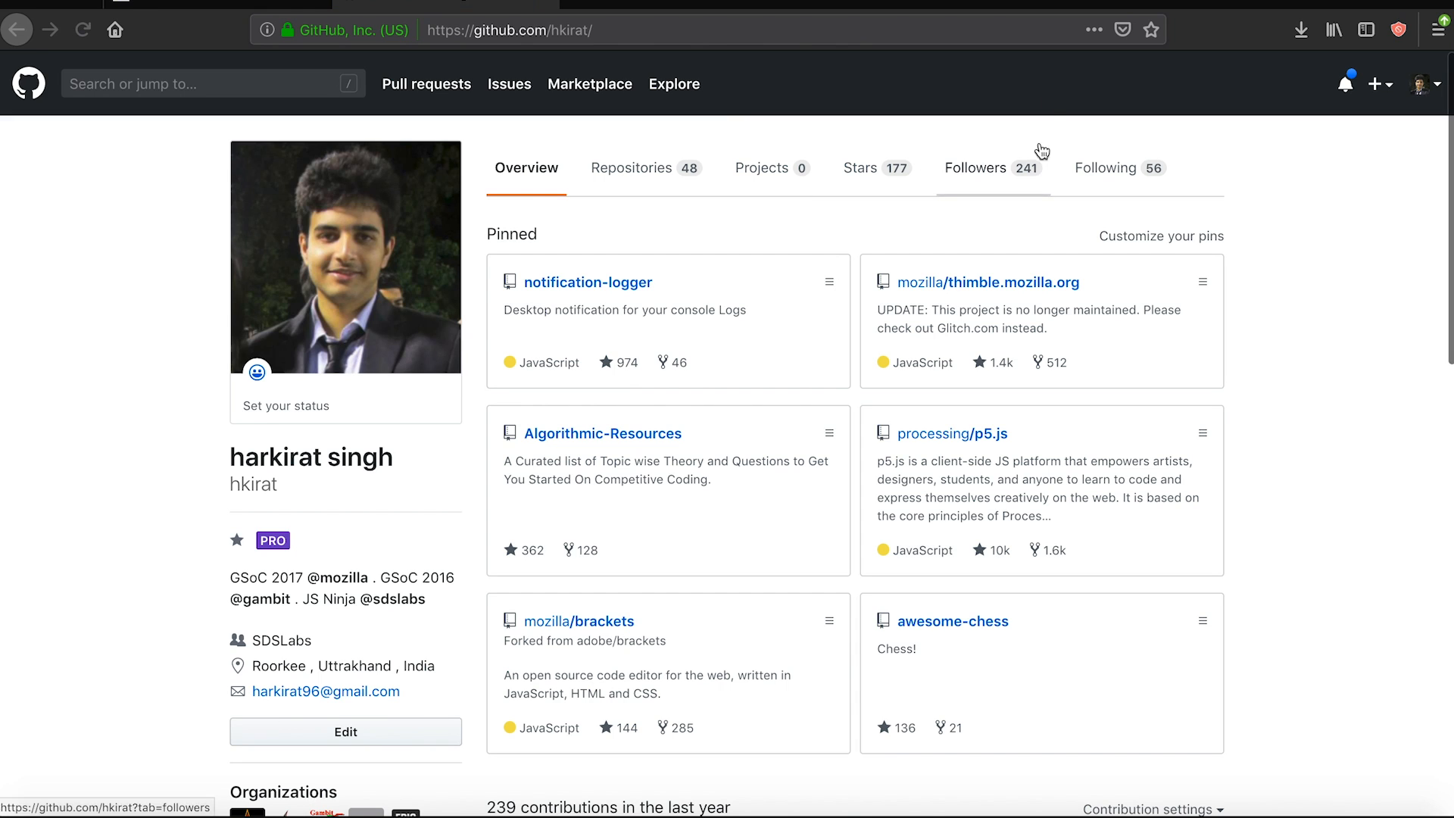
Browse the Algorithmic-Resources README down through Dynamic Programming and Game Theory
{"action": "left_click", "coordinate": [603, 434]}
{"action": "type", "text": "dynamic"}
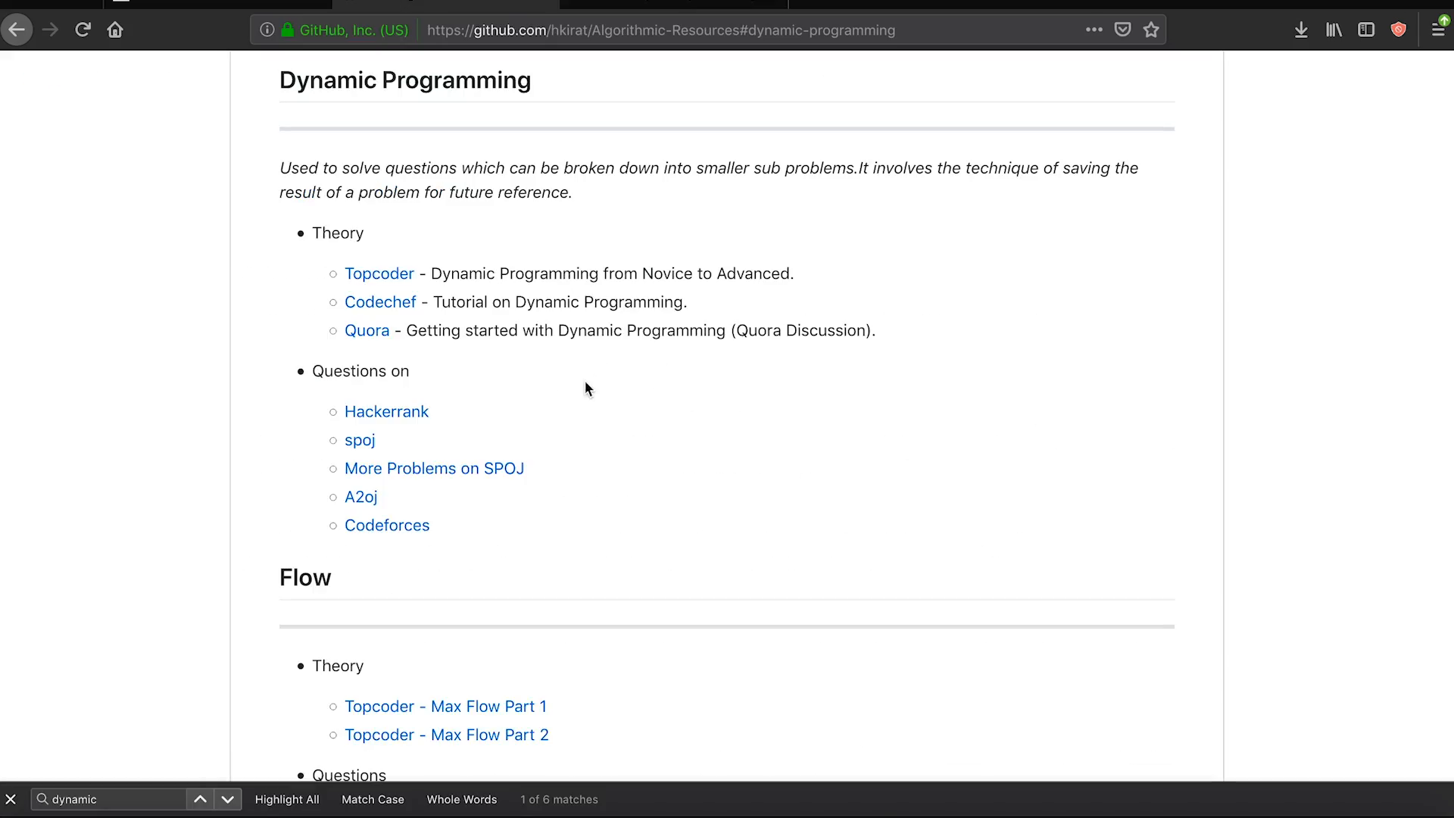
{"action": "scroll", "scroll_direction": "down", "scroll_amount": 3}
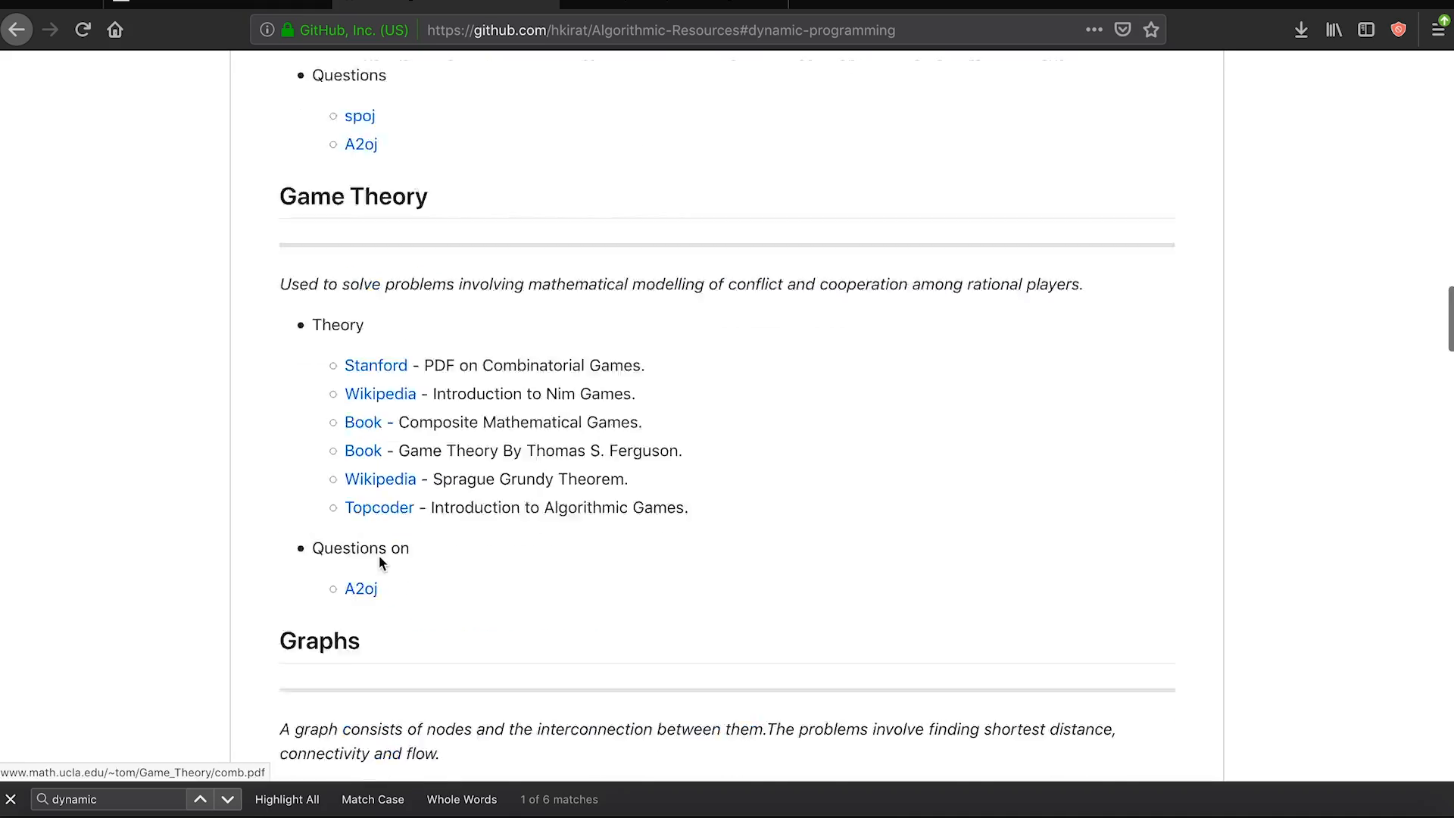
{"action": "scroll", "scroll_direction": "down", "scroll_amount": 3}
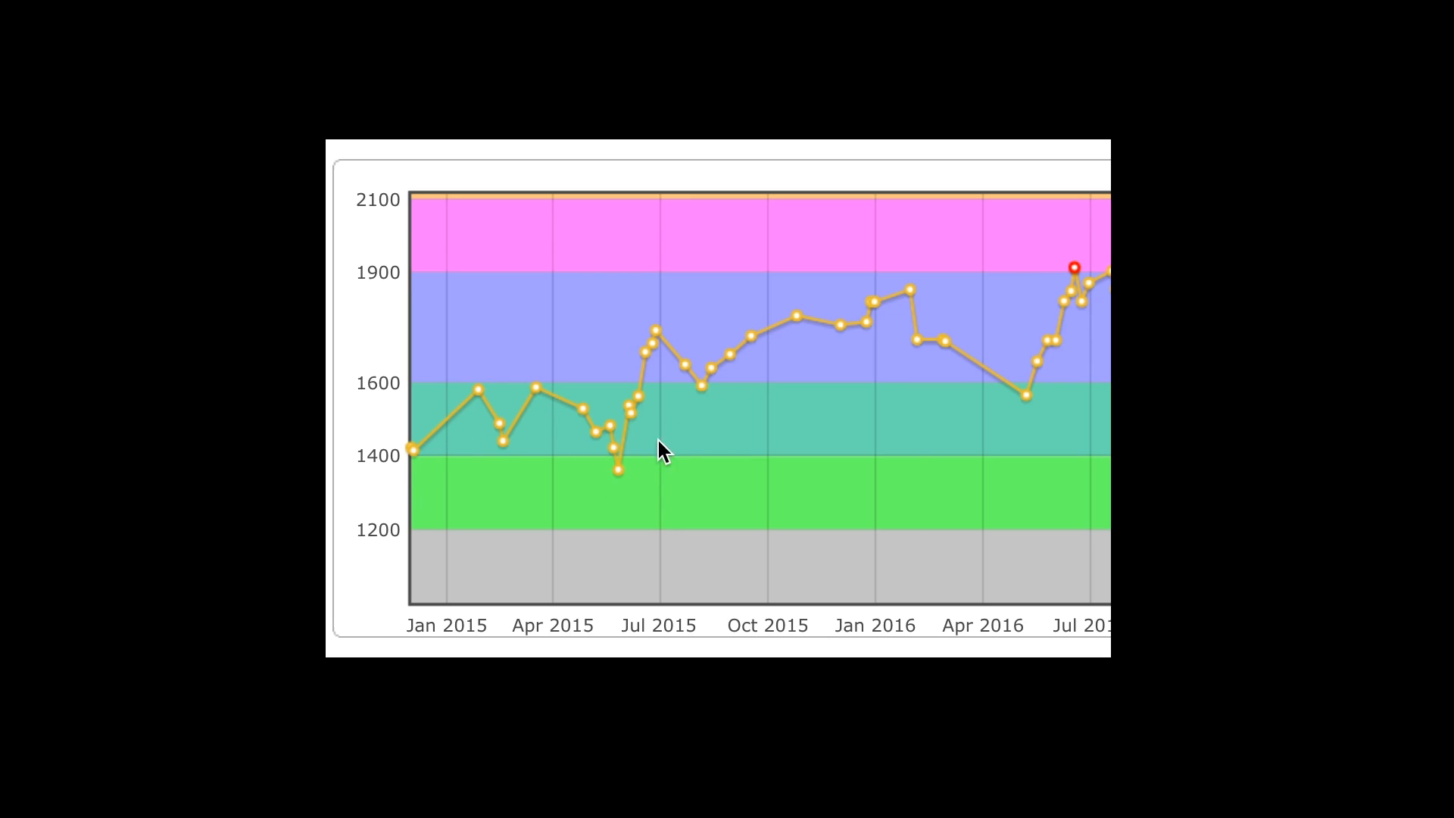
{"action": "mouse_move", "coordinate": [1061, 319]}
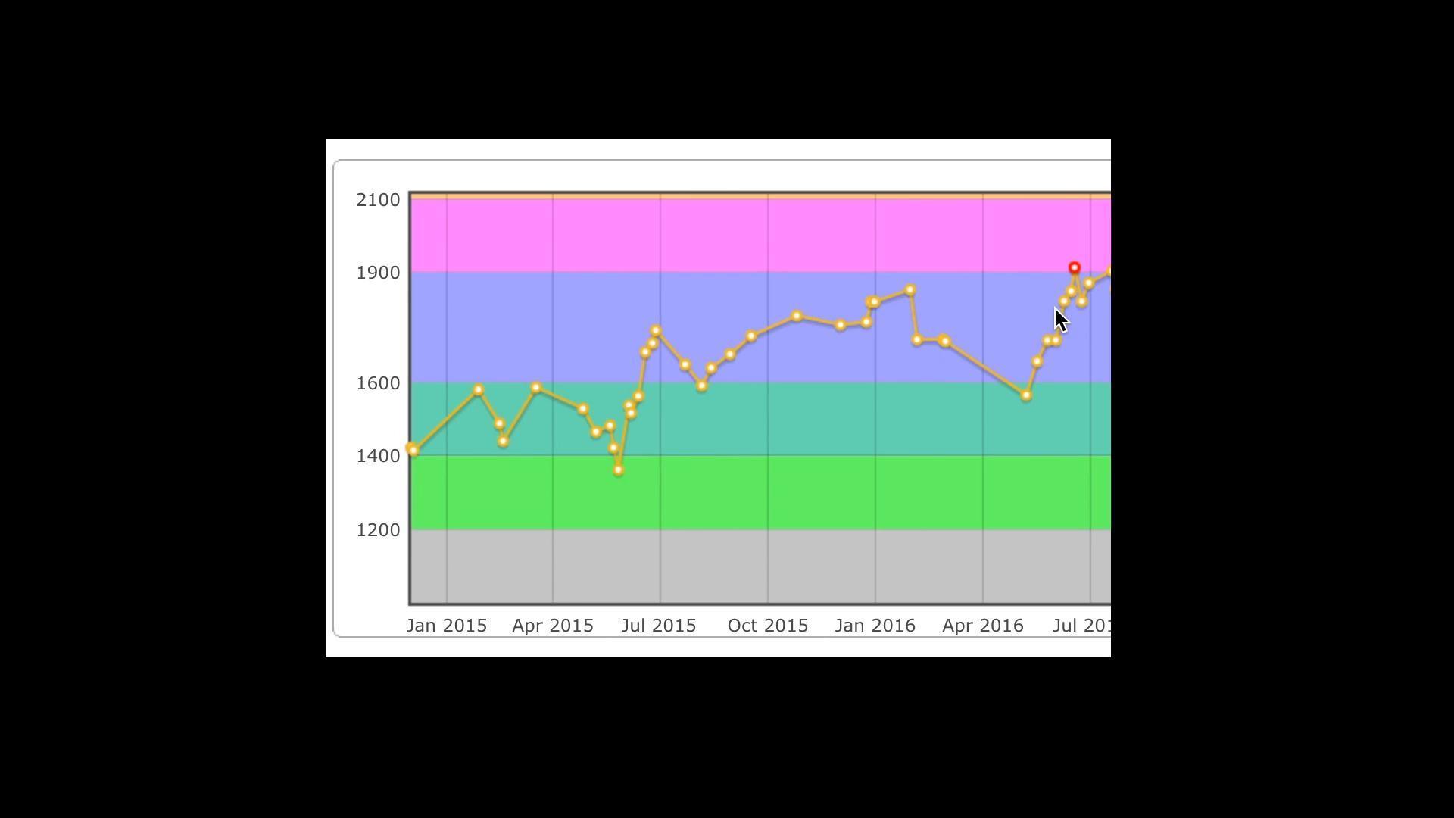
{"action": "mouse_move", "coordinate": [1068, 274]}
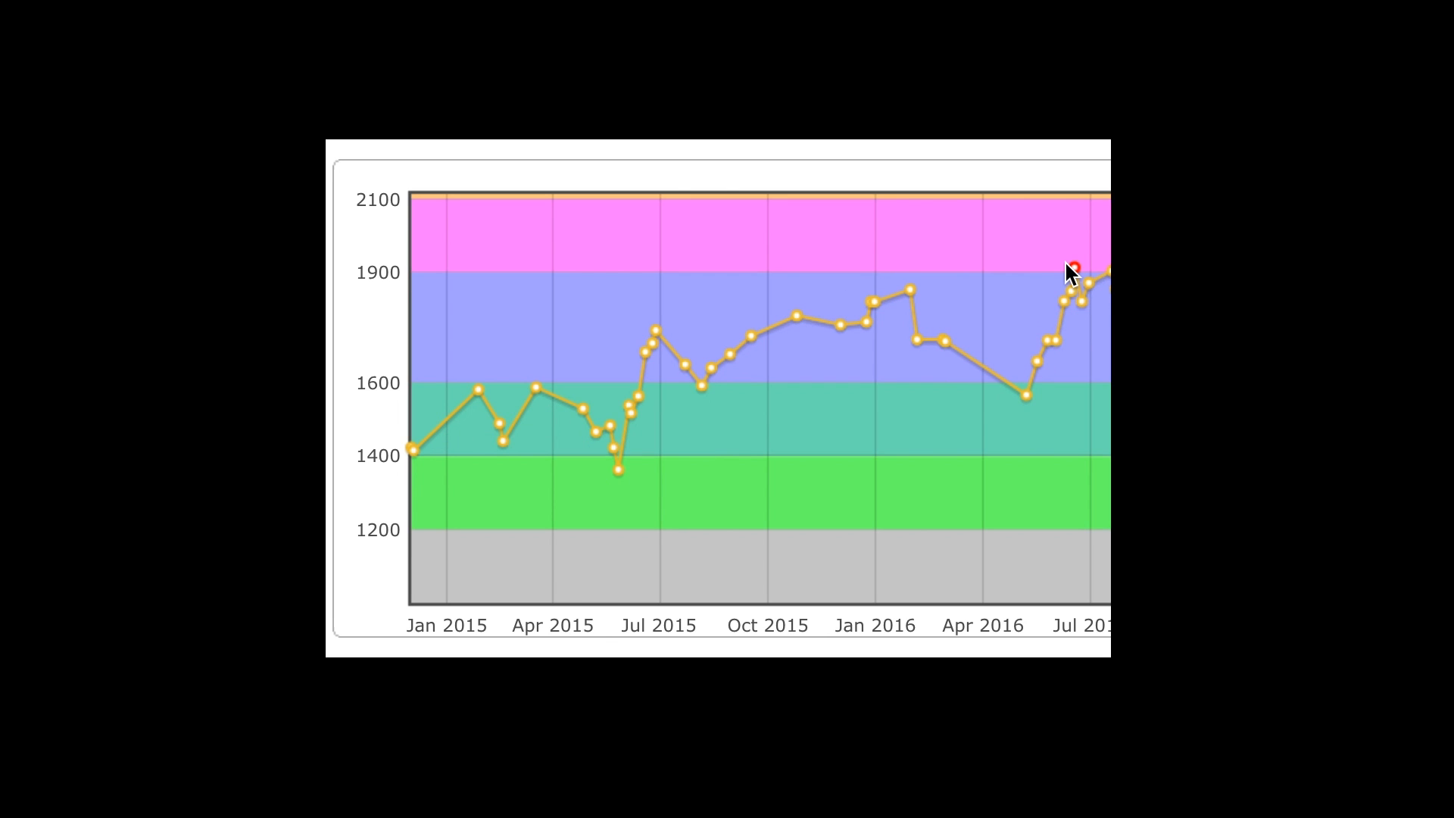